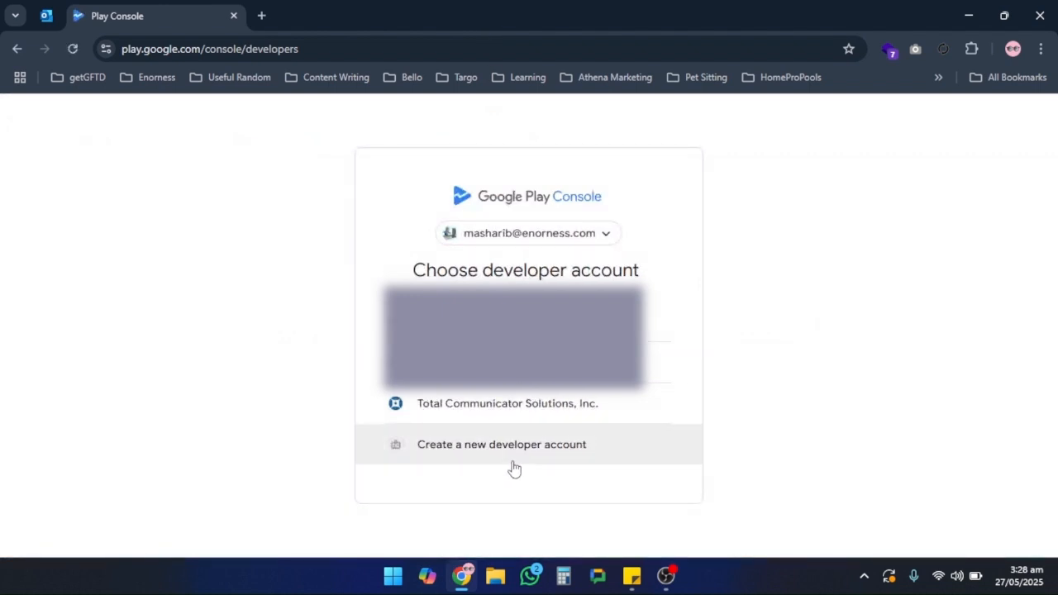
Step: Select the Total Communicator Solutions account, search the app list for 'RLL' and open RLL Racing
{"action": "left_click", "coordinate": [507, 403]}
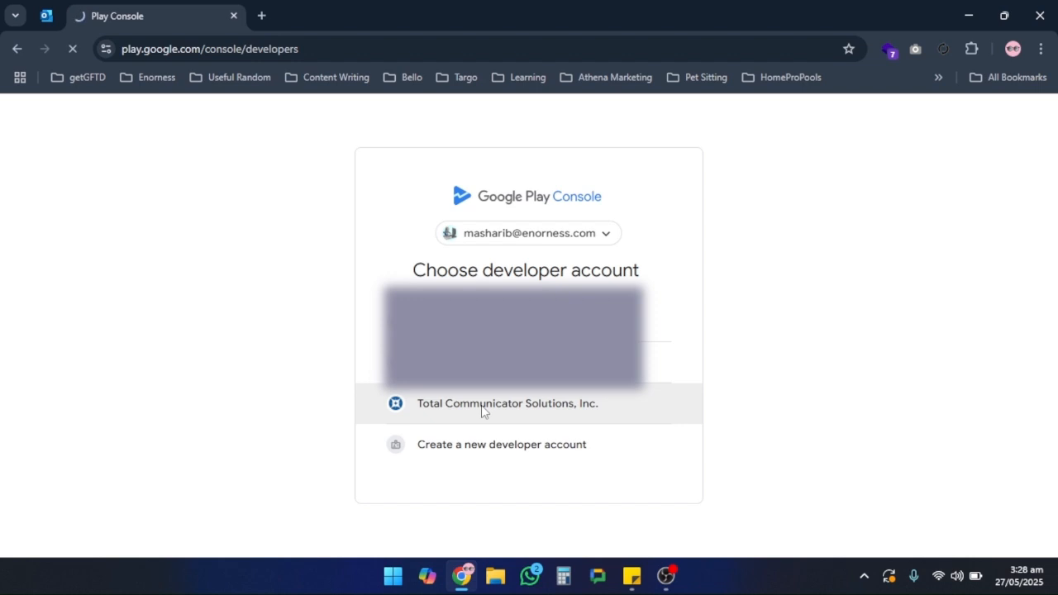
{"action": "left_click", "coordinate": [507, 403]}
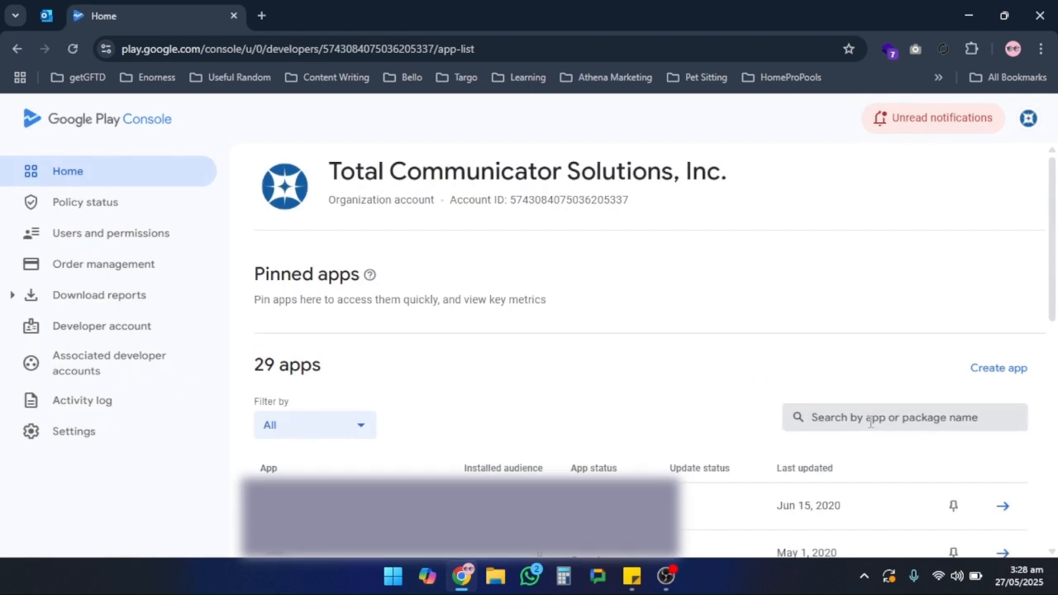
{"action": "type", "text": "RII"}
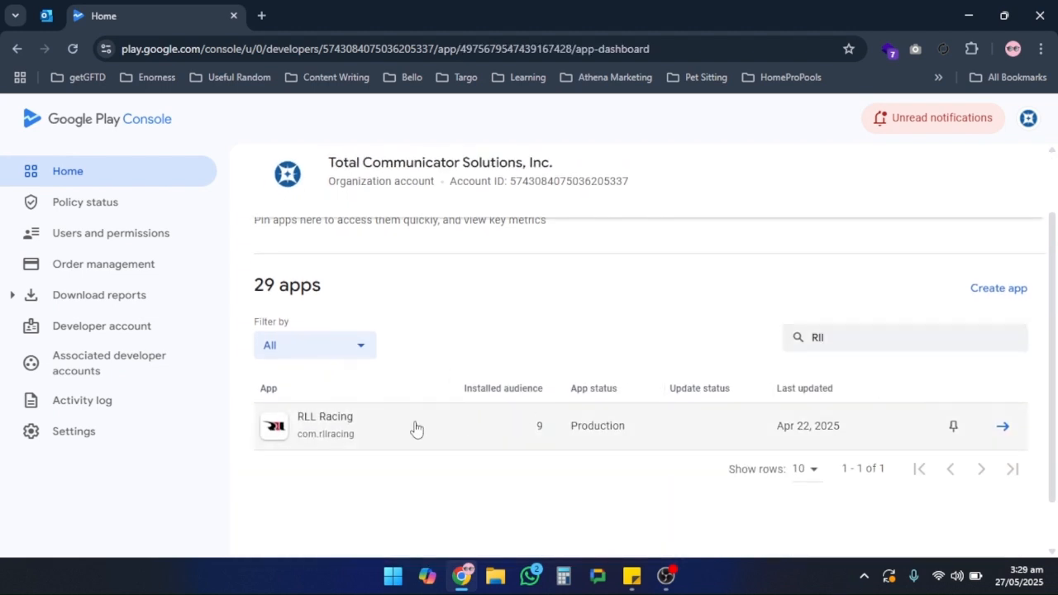
{"action": "left_click", "coordinate": [417, 428]}
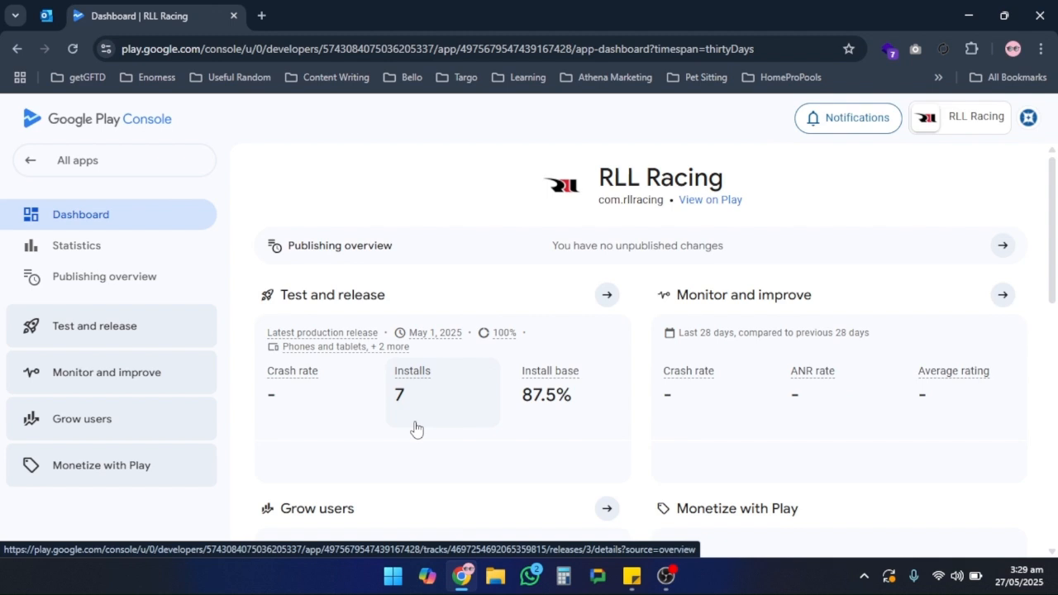
{"action": "mouse_move", "coordinate": [606, 294]}
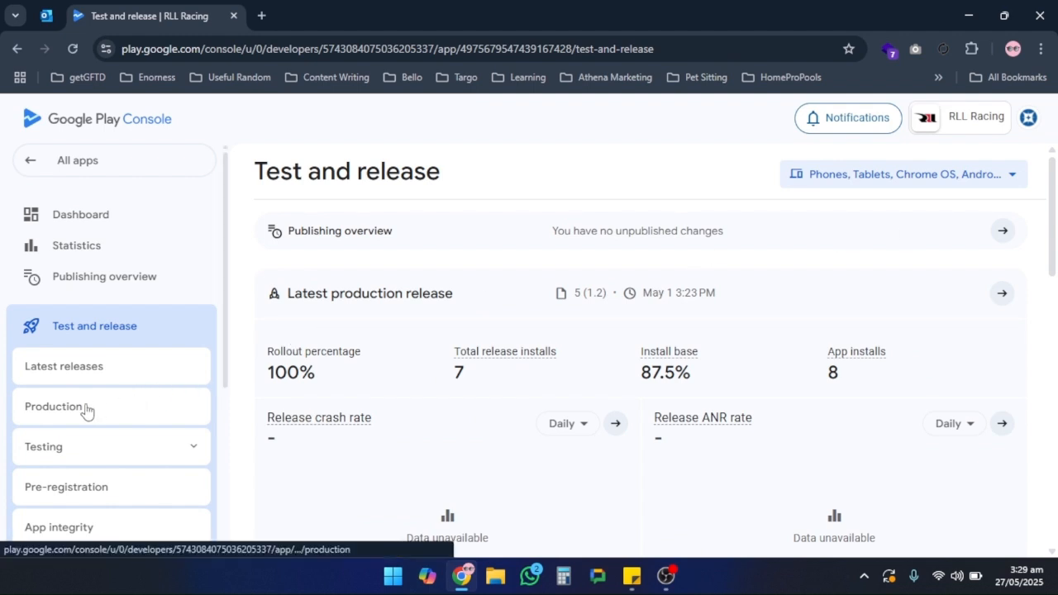
Step: Go to the Production track and create a new production release draft
{"action": "left_click", "coordinate": [53, 407]}
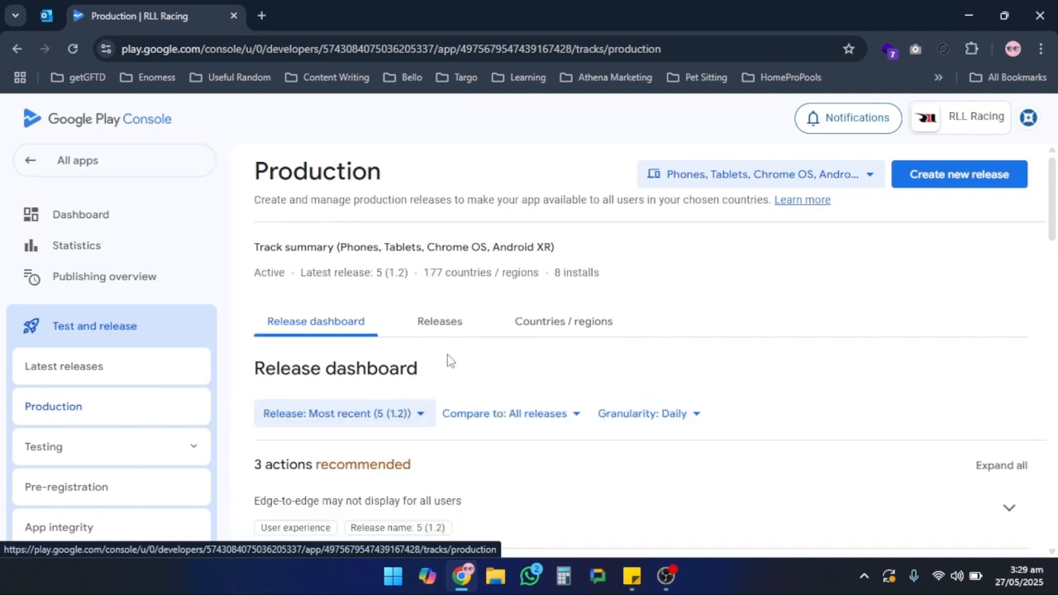
{"action": "mouse_move", "coordinate": [938, 210]}
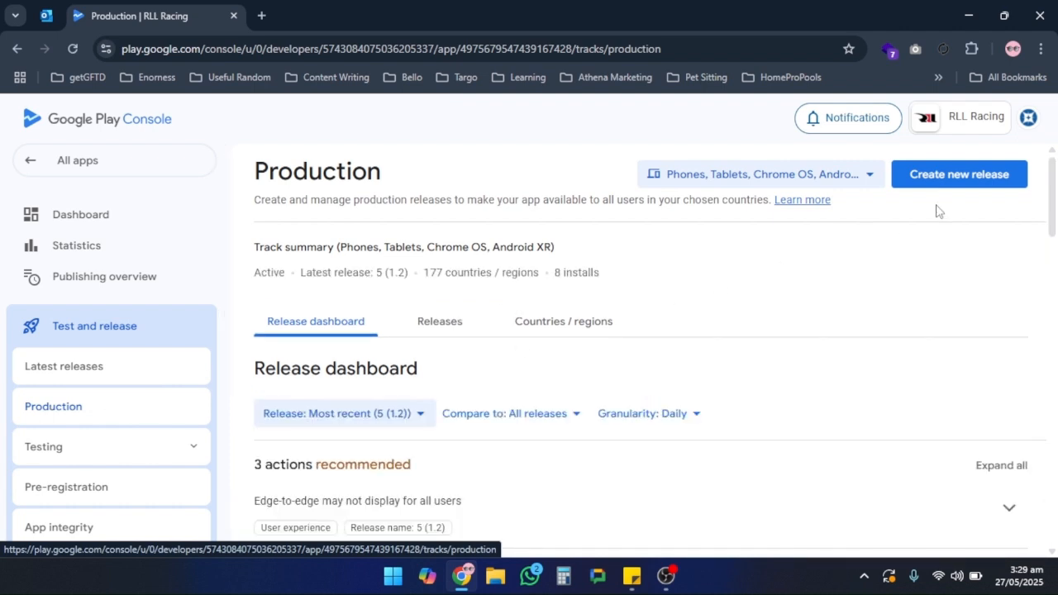
{"action": "left_click", "coordinate": [959, 174]}
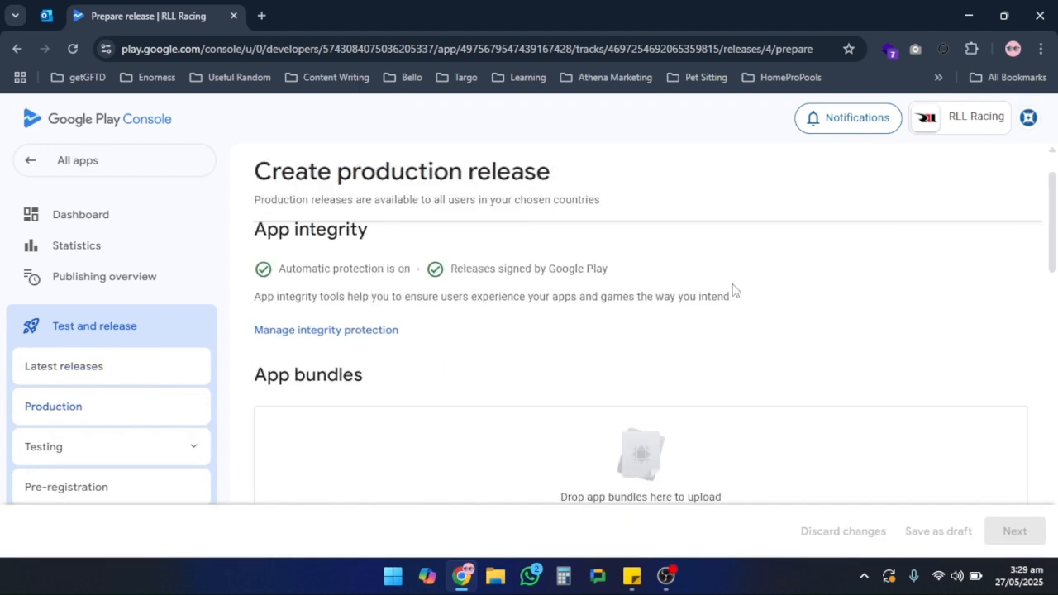
{"action": "scroll", "scroll_direction": "down", "scroll_amount": 3}
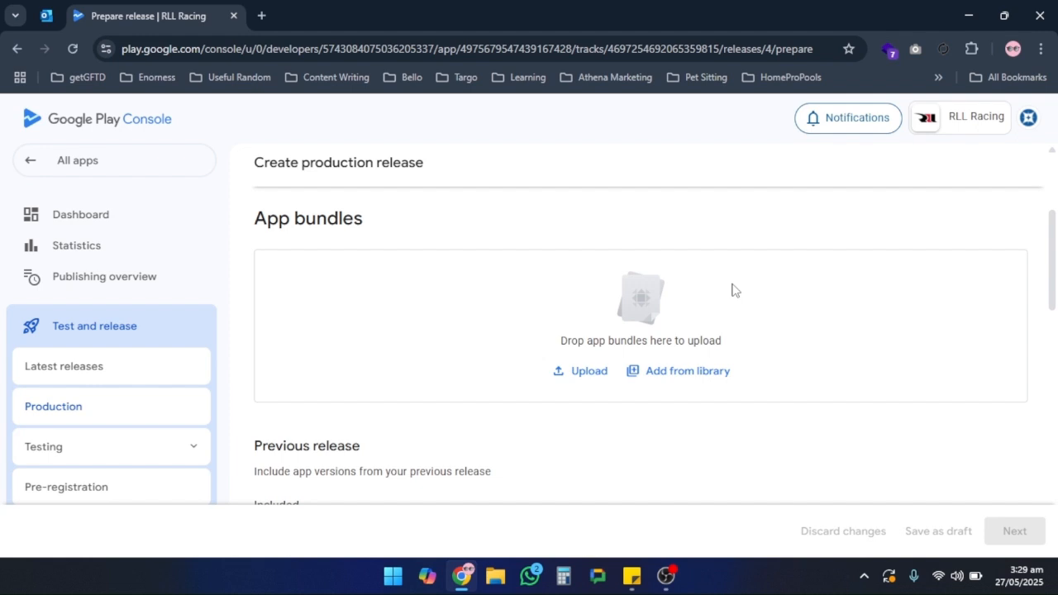
Step: Upload the RLL.aab app bundle file into the new release
{"action": "left_click", "coordinate": [579, 370]}
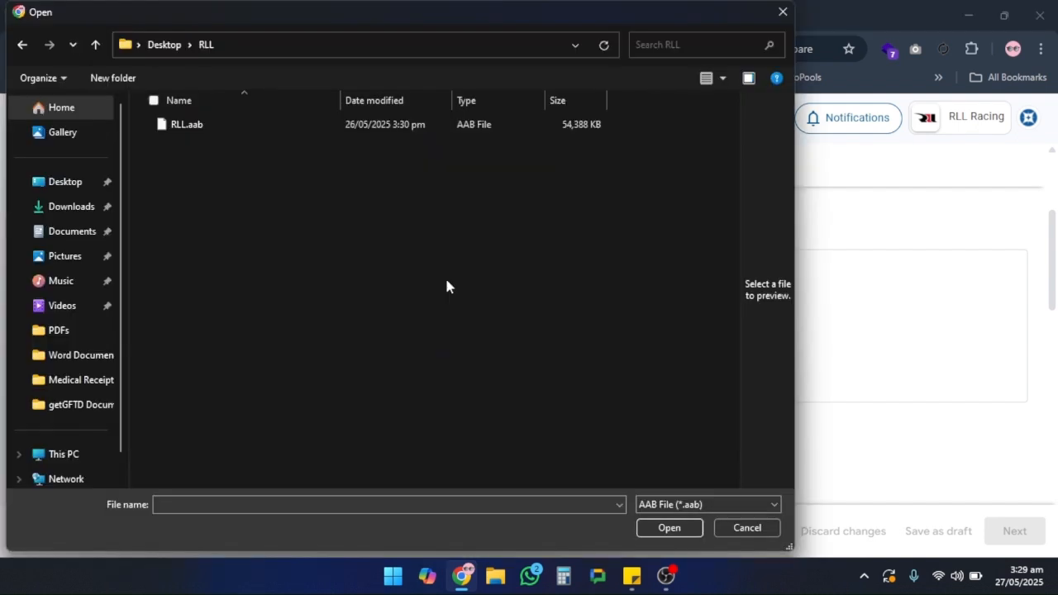
{"action": "left_click", "coordinate": [185, 122]}
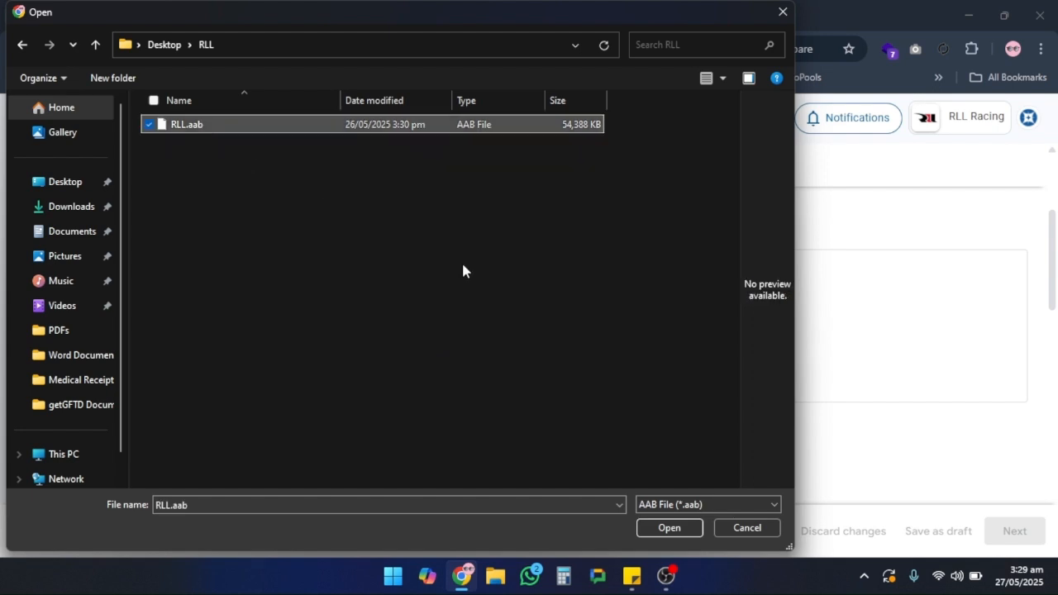
{"action": "left_click", "coordinate": [669, 529]}
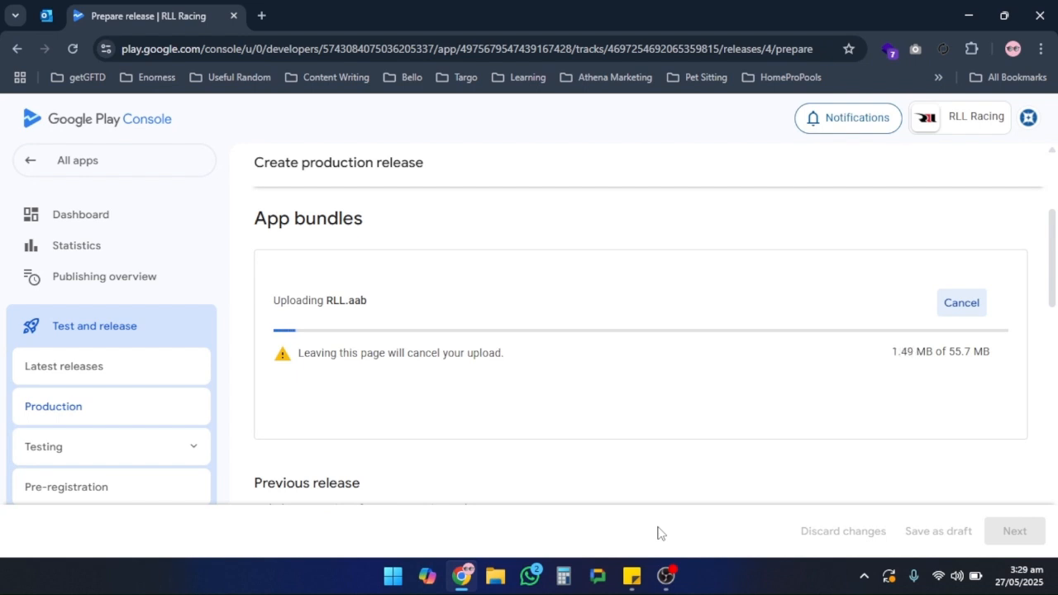
Step: Wait for RLL.aab to finish uploading as app bundle version 6 (1.2)
{"action": "scroll", "scroll_direction": "down", "scroll_amount": 3}
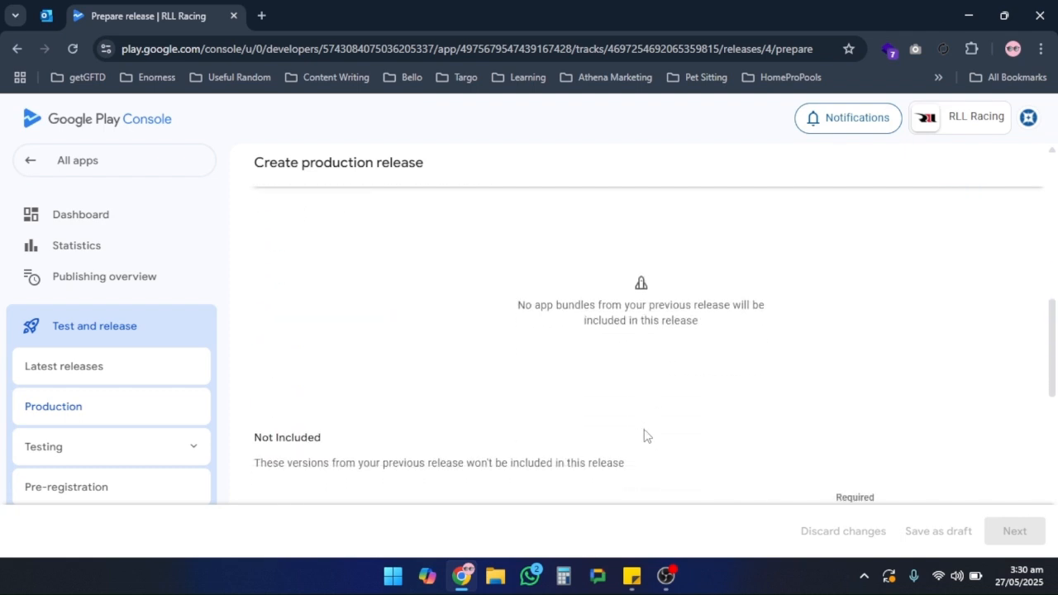
{"action": "scroll", "scroll_direction": "down", "scroll_amount": 3}
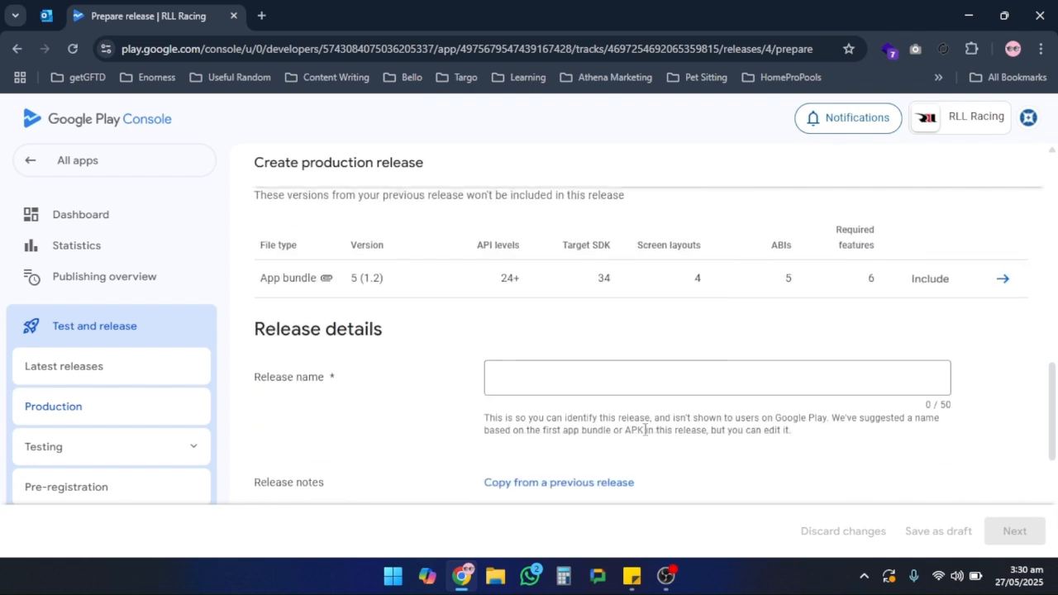
{"action": "scroll", "scroll_direction": "down", "scroll_amount": 3}
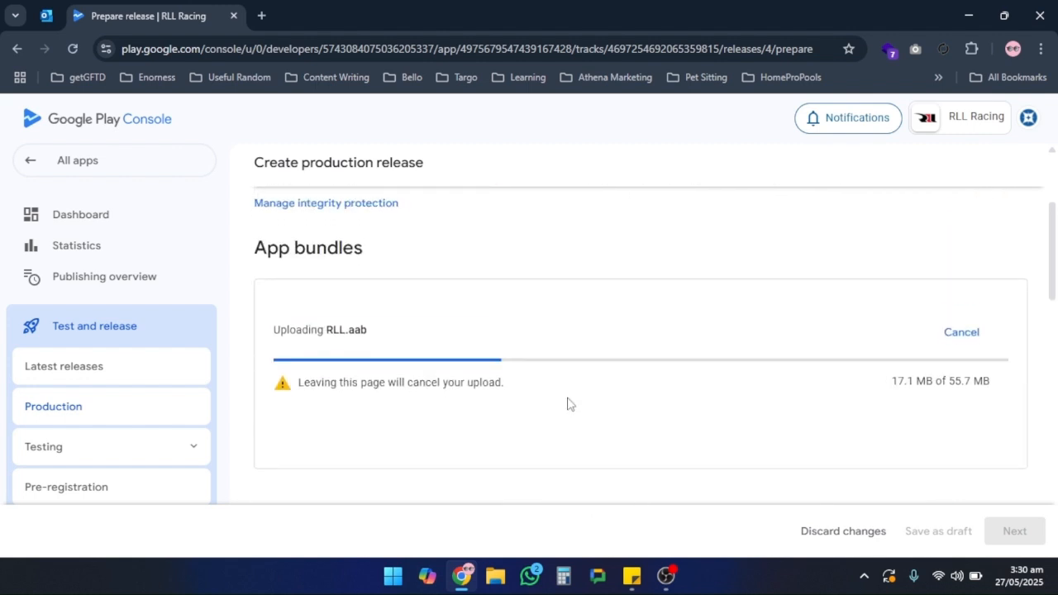
{"action": "scroll", "scroll_direction": "down", "scroll_amount": 3}
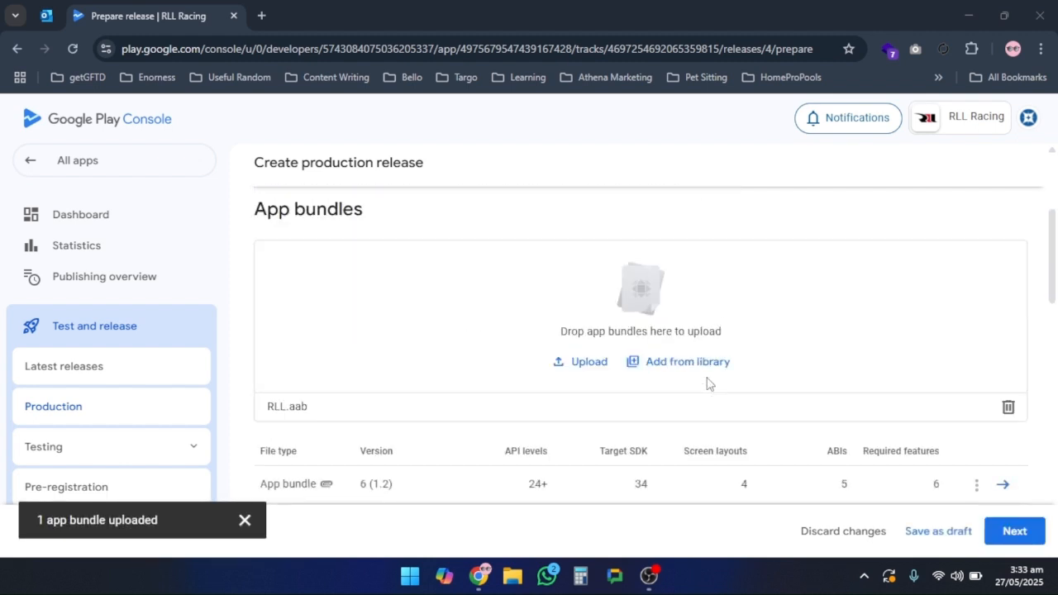
Step: Review the release details and OTT content link release notes, then continue to Preview and confirm
{"action": "scroll", "scroll_direction": "down", "scroll_amount": 3}
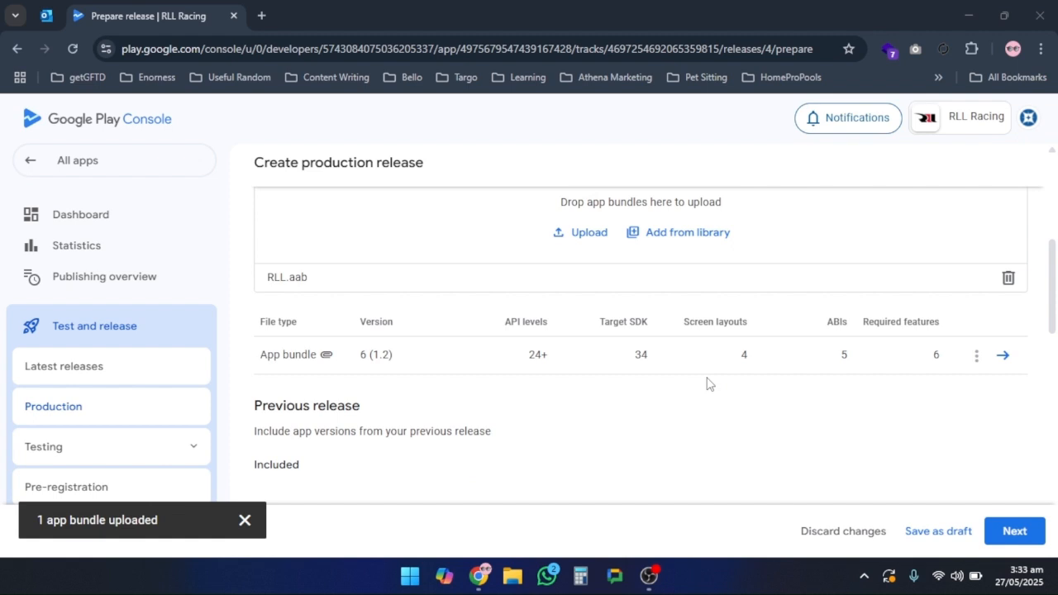
{"action": "mouse_move", "coordinate": [315, 357]}
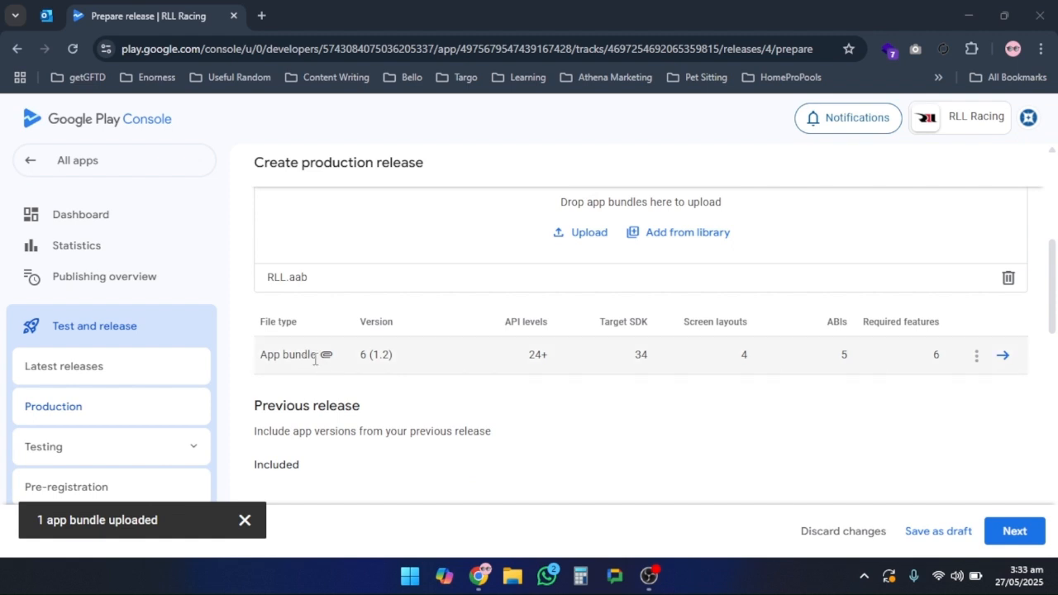
{"action": "mouse_move", "coordinate": [360, 364]}
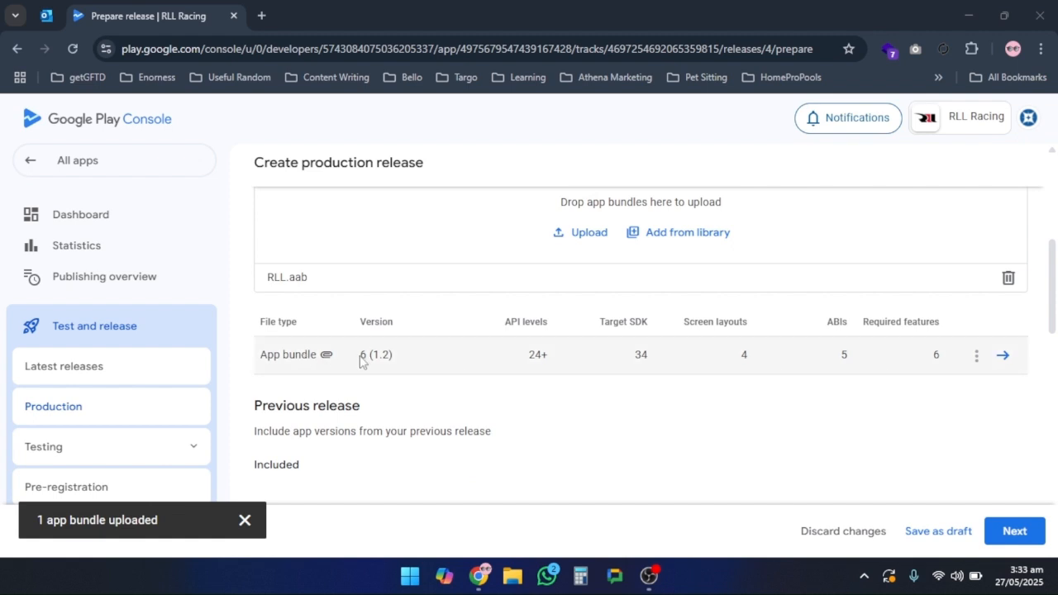
{"action": "scroll", "scroll_direction": "down", "scroll_amount": 3}
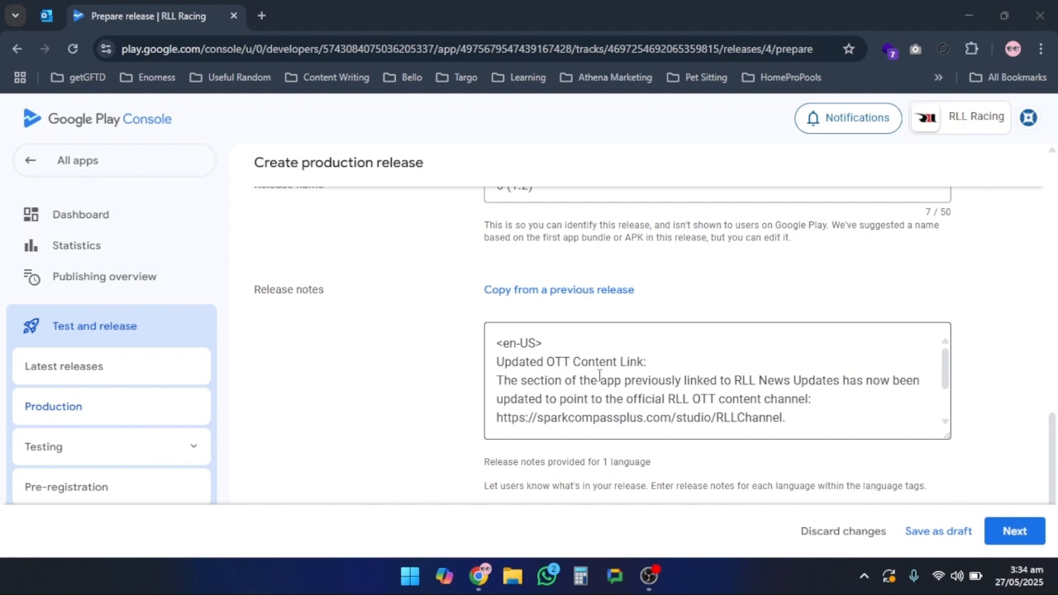
{"action": "scroll", "scroll_direction": "down", "scroll_amount": 3}
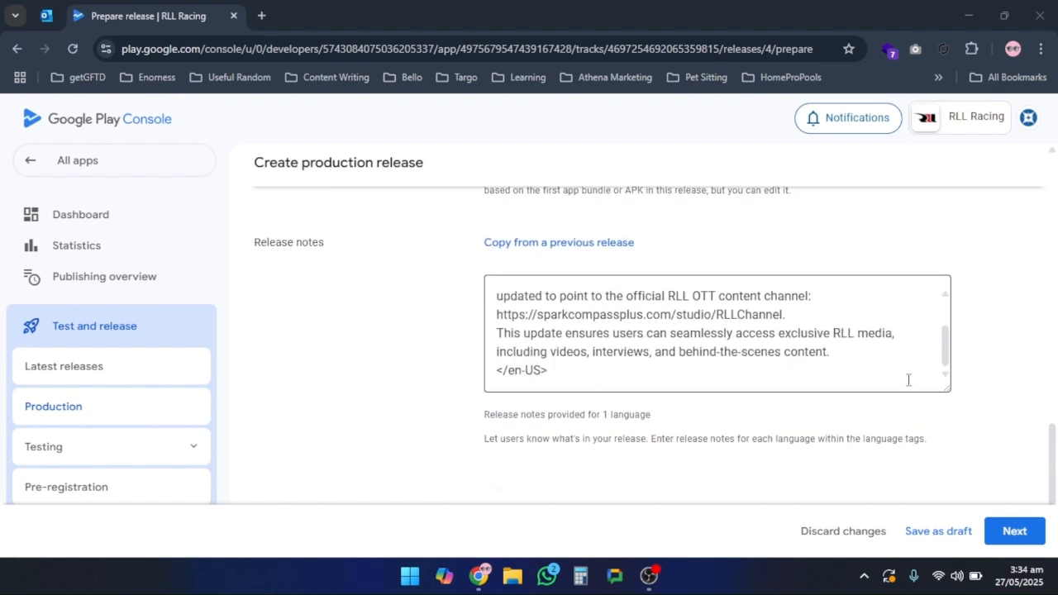
{"action": "left_click", "coordinate": [1015, 530]}
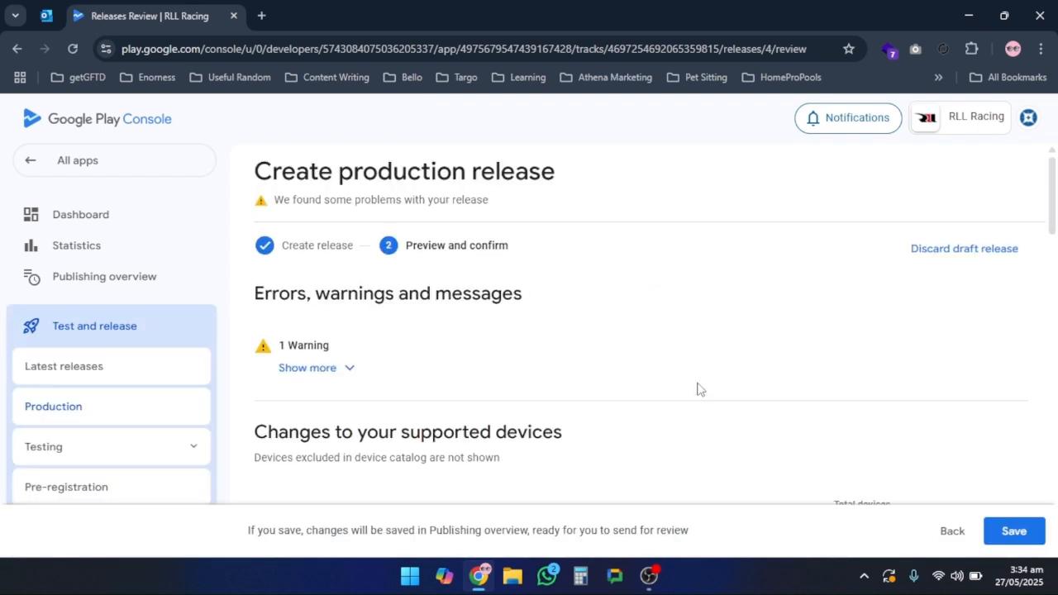
Step: Save the production release and go to the Publishing overview
{"action": "scroll", "scroll_direction": "down", "scroll_amount": 3}
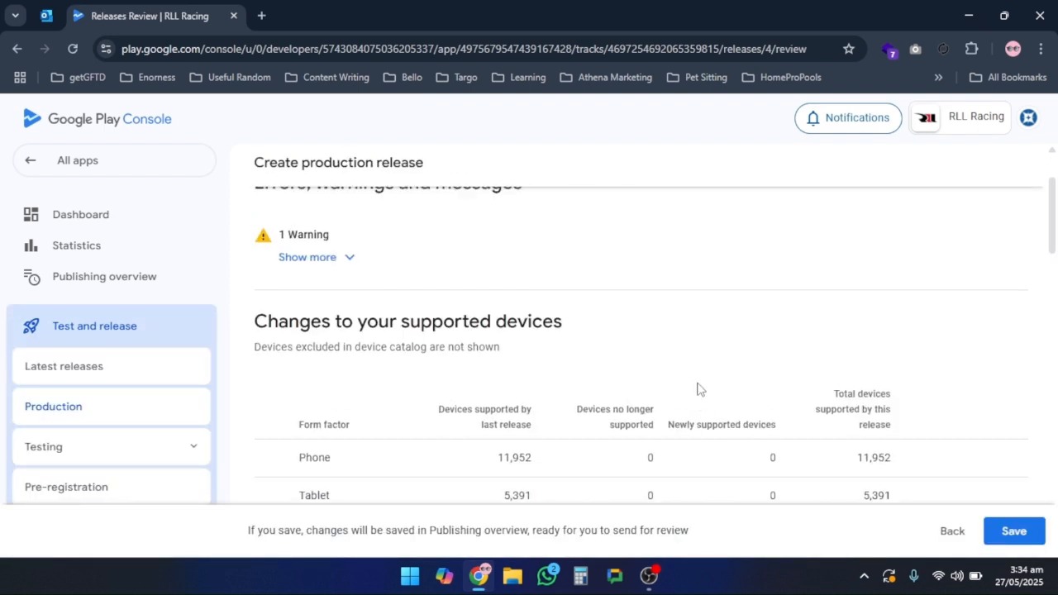
{"action": "scroll", "scroll_direction": "down", "scroll_amount": 3}
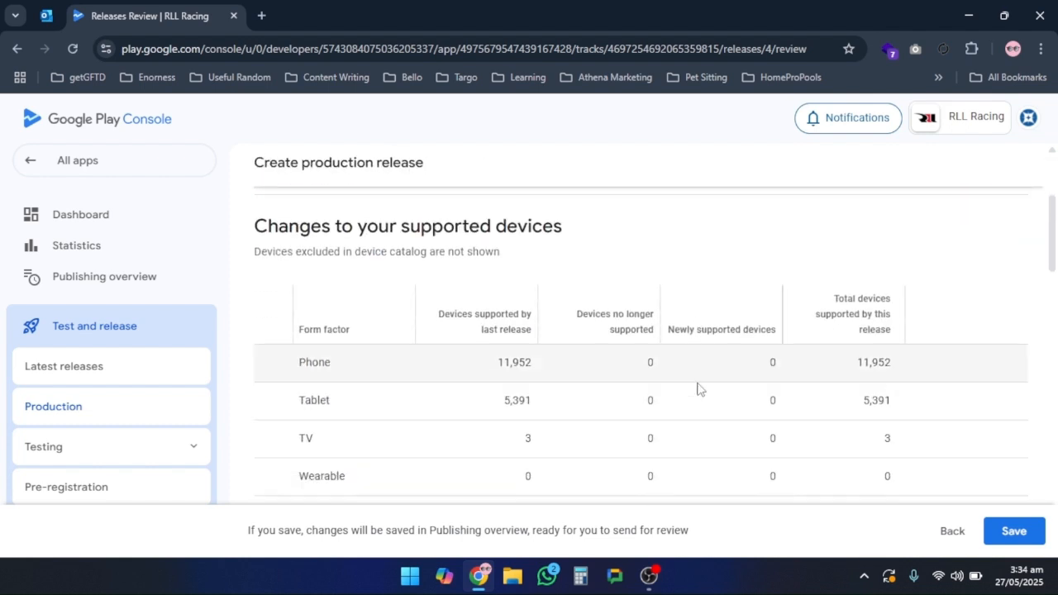
{"action": "scroll", "scroll_direction": "down", "scroll_amount": 3}
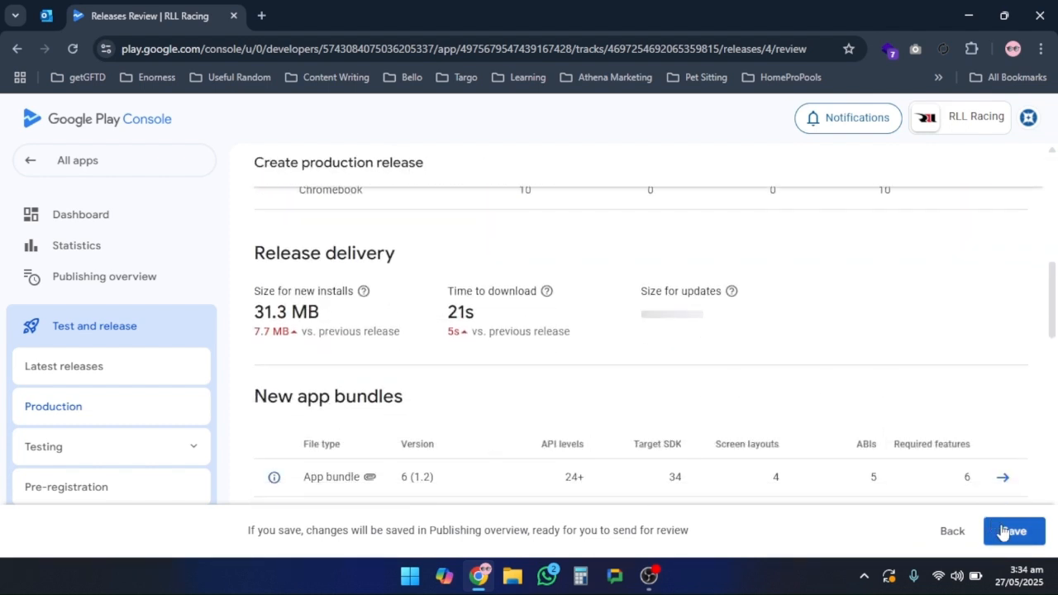
{"action": "left_click", "coordinate": [1010, 530]}
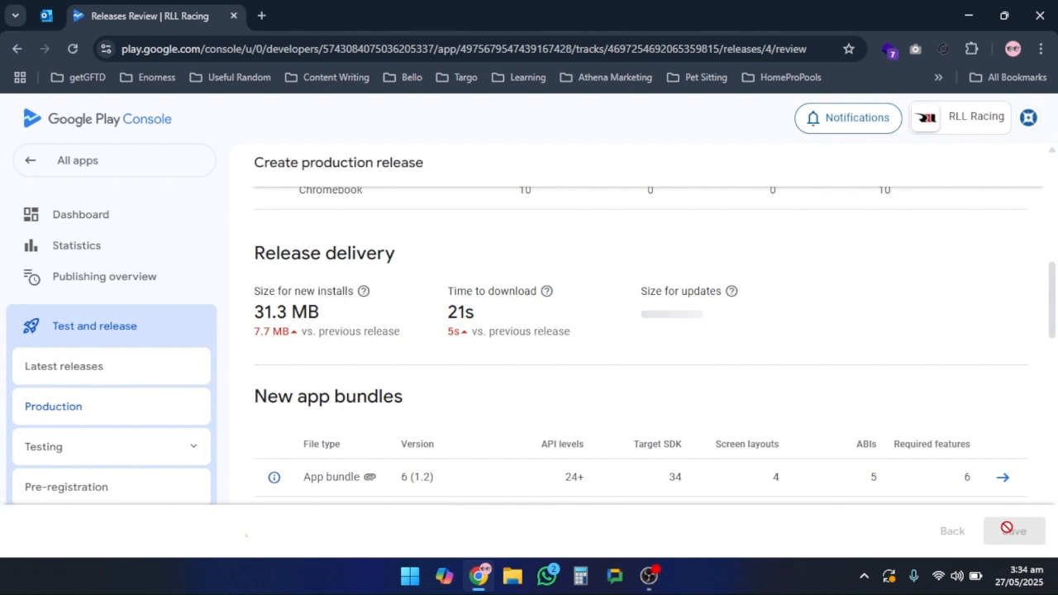
{"action": "left_click", "coordinate": [1014, 530]}
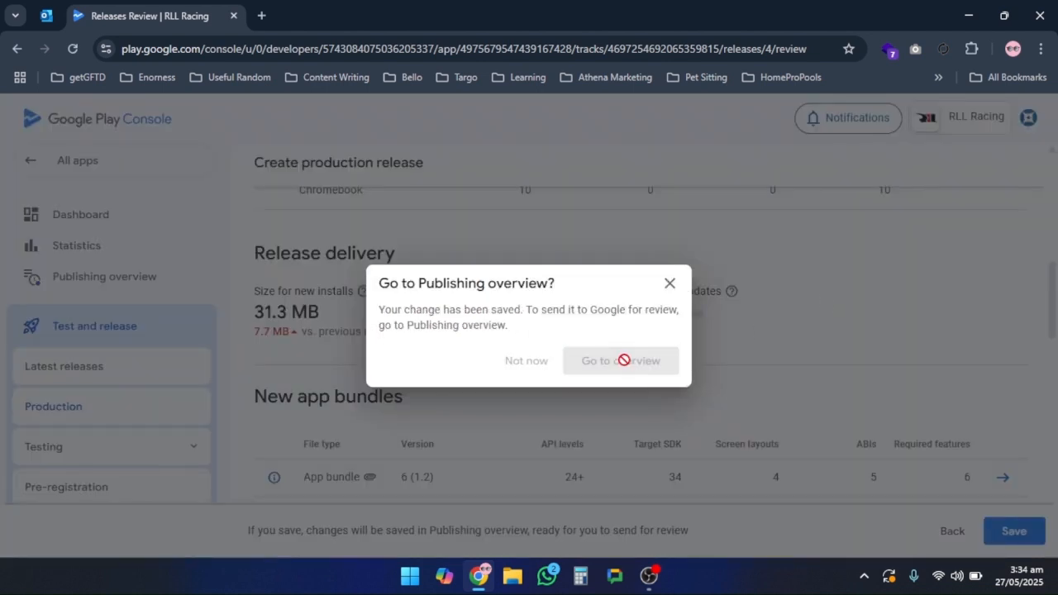
{"action": "left_click", "coordinate": [622, 360]}
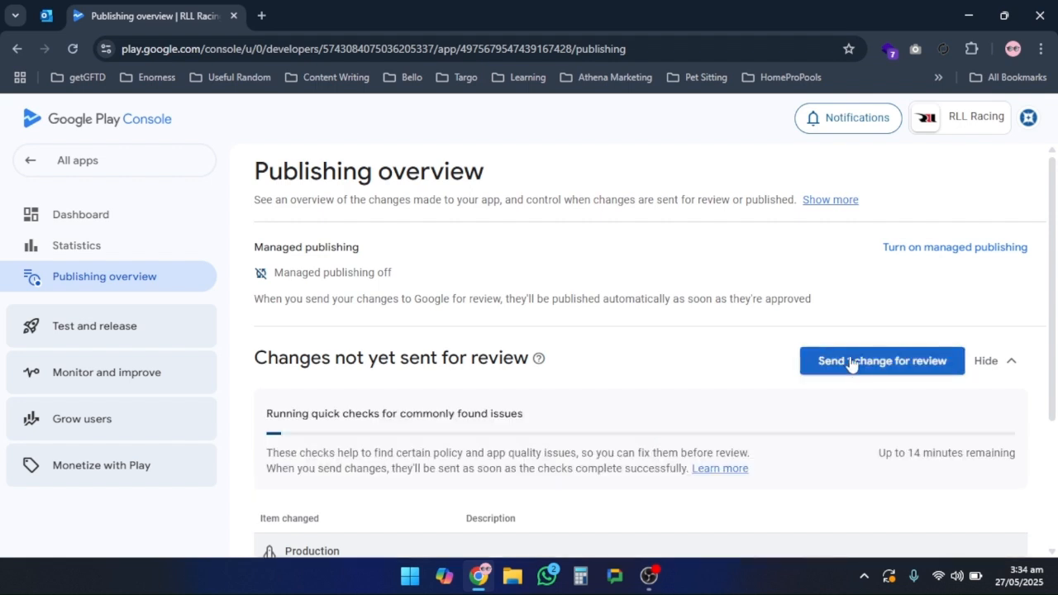
Step: Send the pending version 6 (1.2) change to Google for review and confirm
{"action": "left_click", "coordinate": [883, 360]}
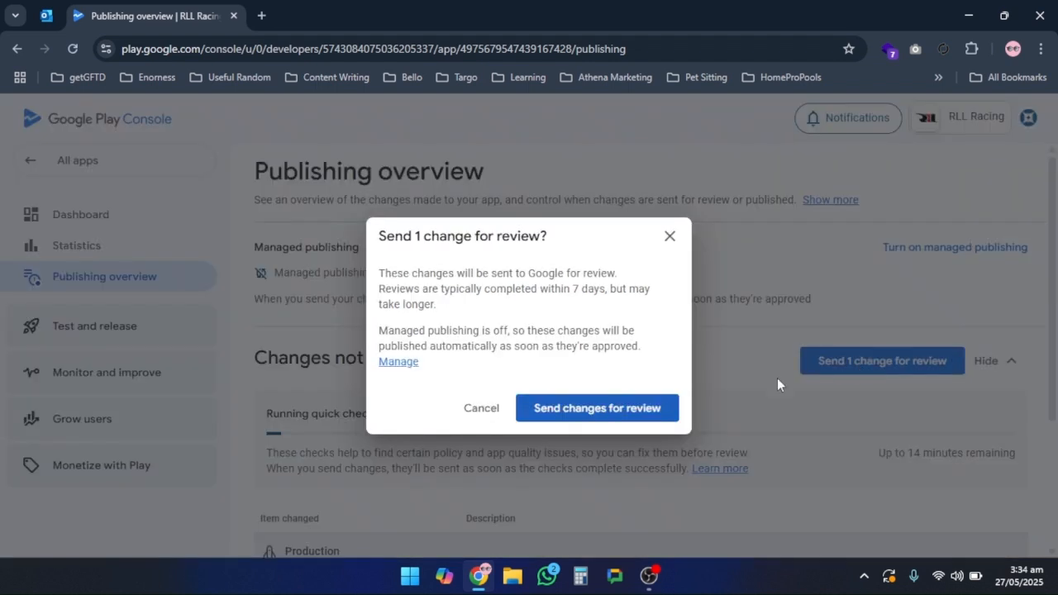
{"action": "mouse_move", "coordinate": [767, 349]}
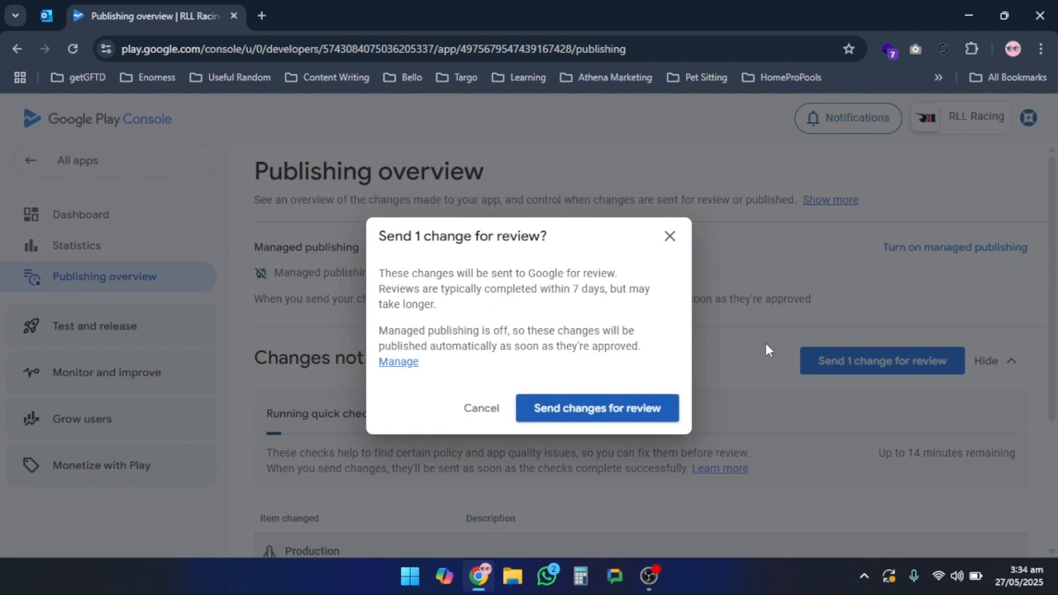
{"action": "left_click", "coordinate": [597, 406]}
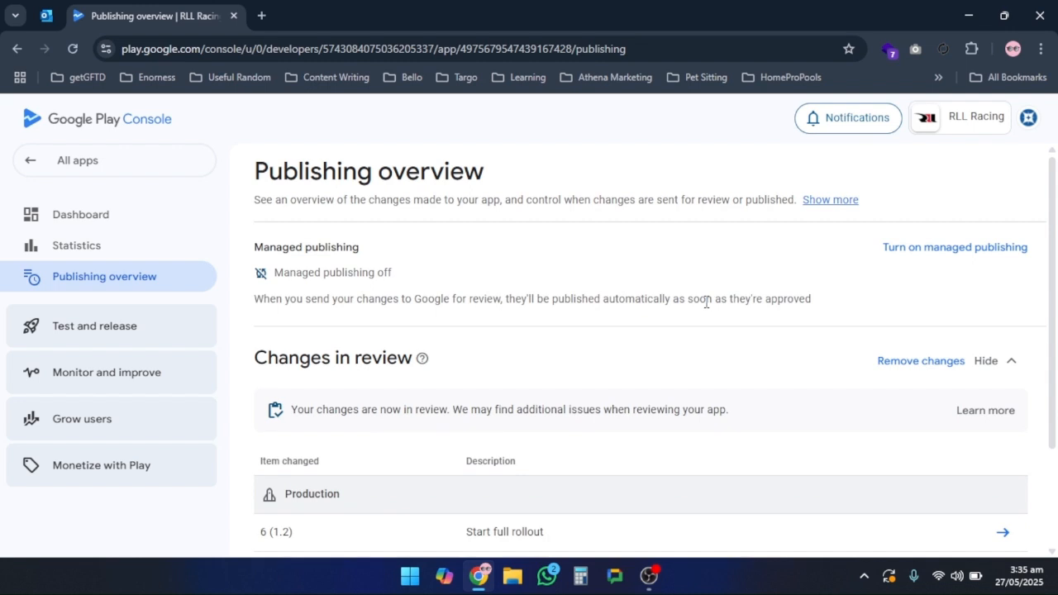
{"action": "mouse_move", "coordinate": [669, 362]}
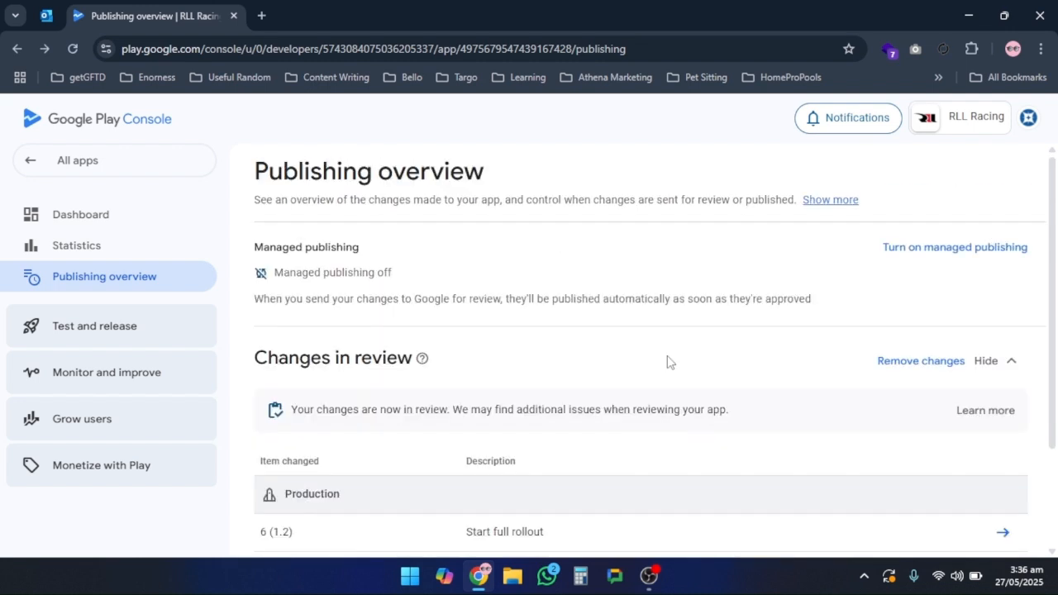
{"action": "double_click", "coordinate": [614, 410]}
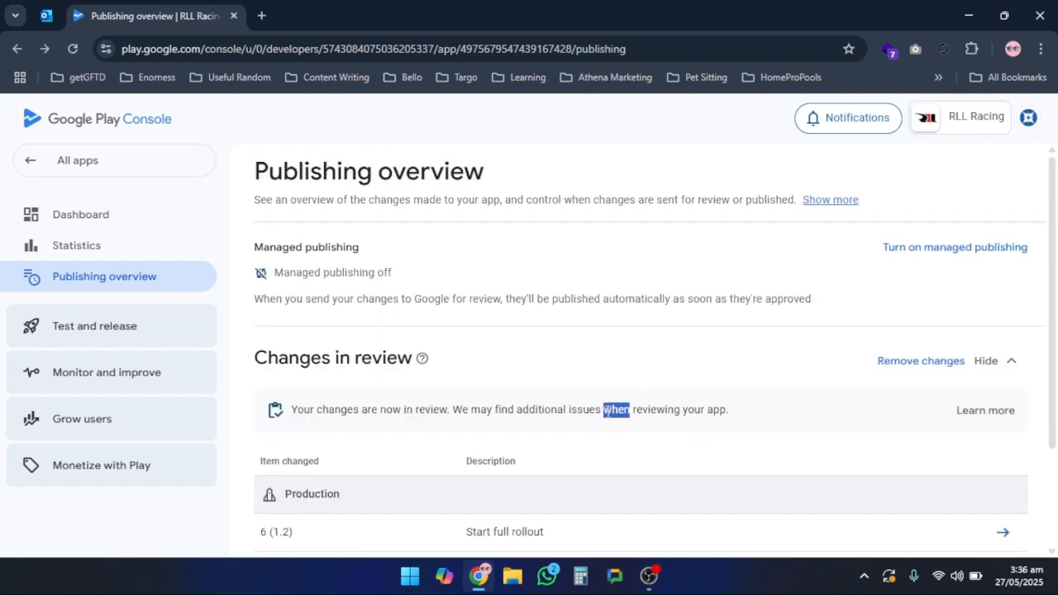
{"action": "mouse_move", "coordinate": [461, 416]}
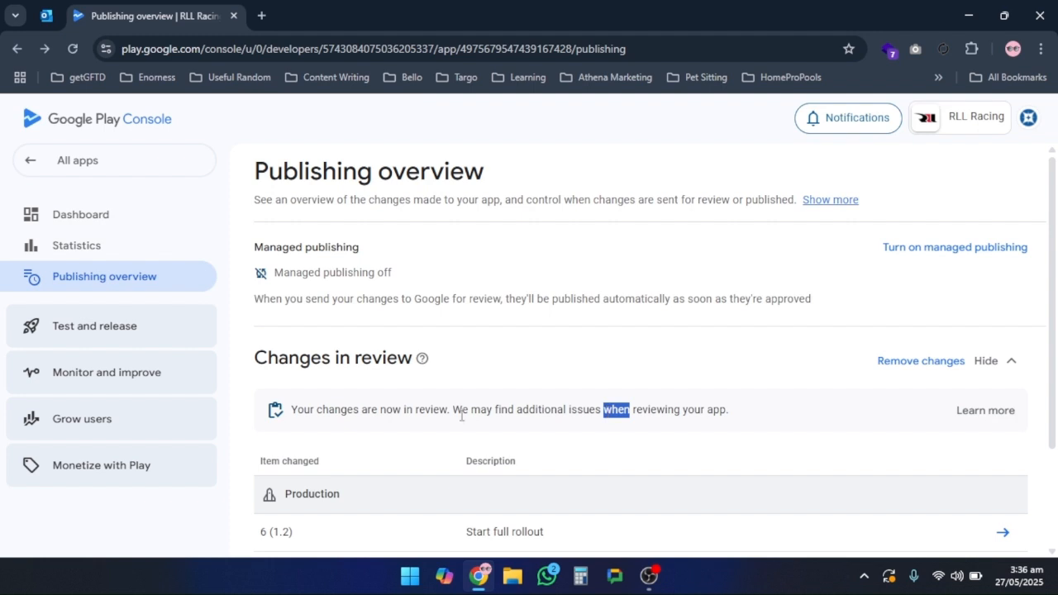